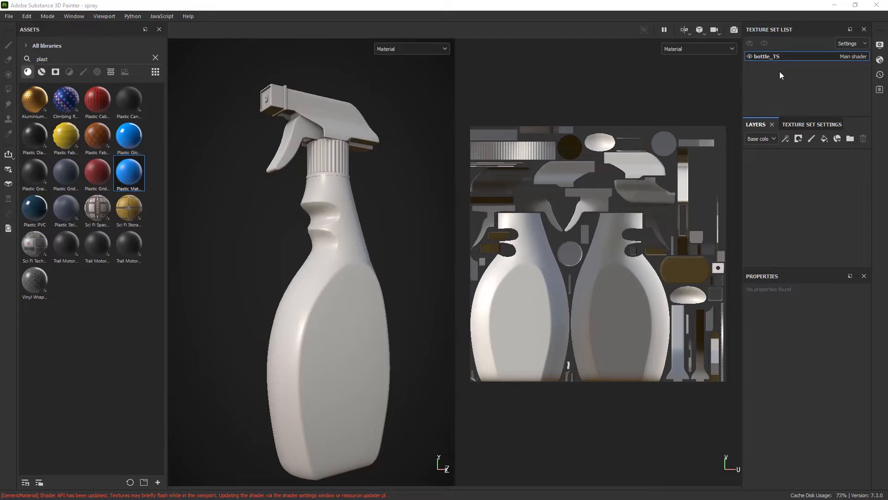
mouse_move(785, 189)
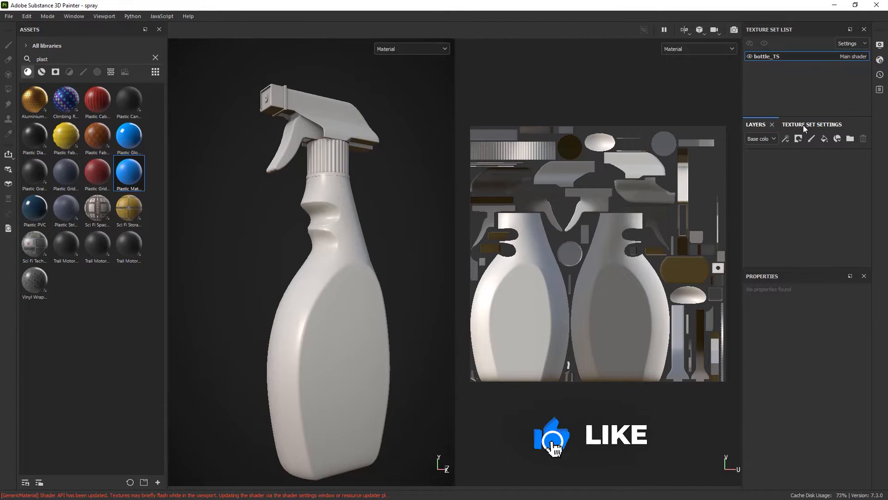
- Review bottle_TS's baked normal, ID, occlusion and curvature maps in Texture Set Settings
click(812, 124)
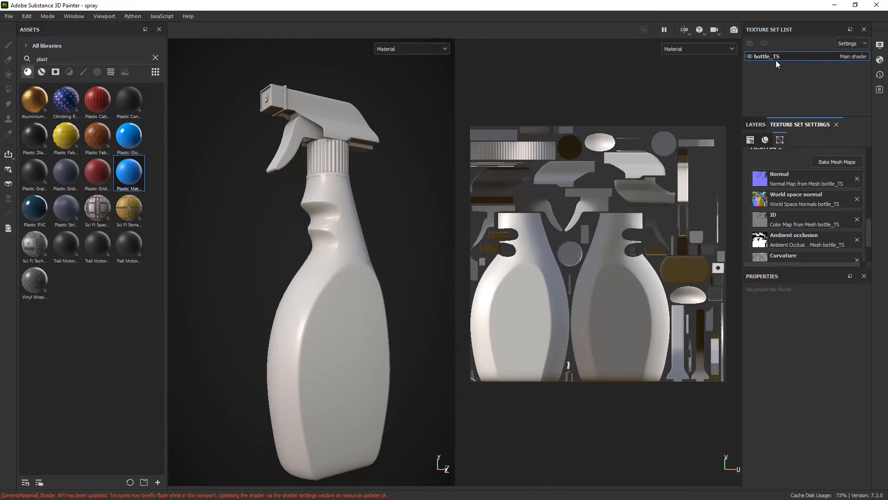
mouse_move(774, 68)
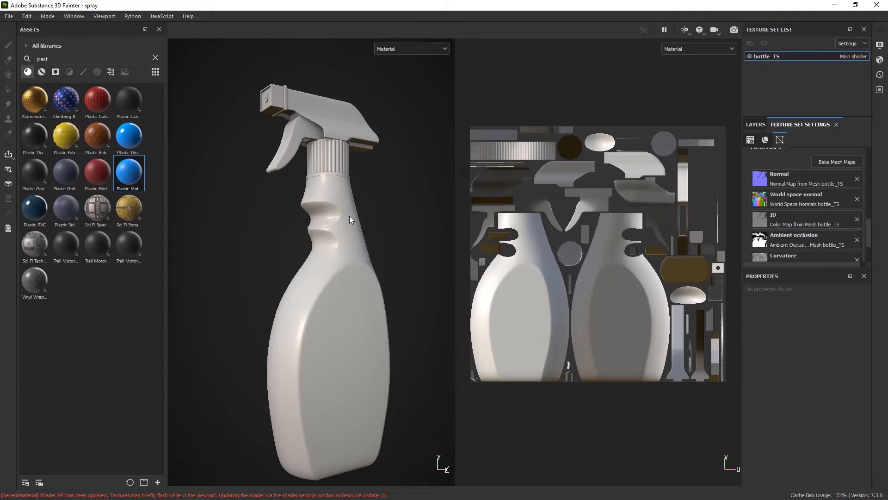
mouse_move(299, 227)
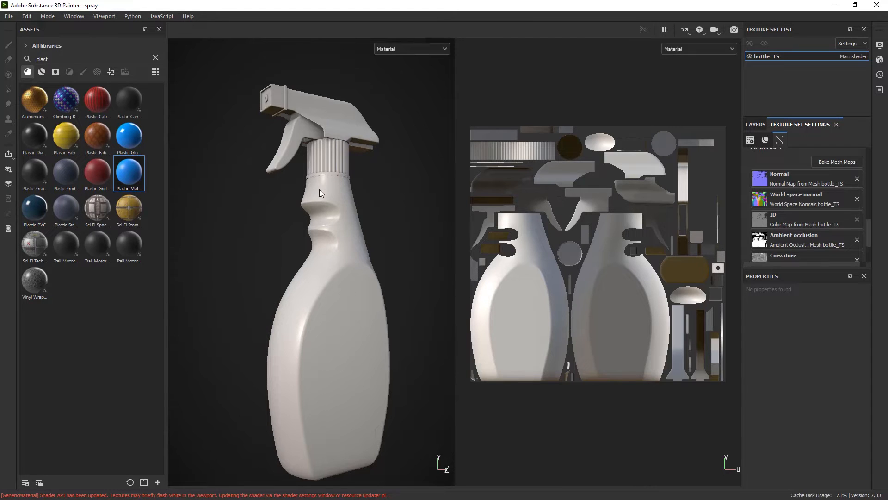
mouse_move(348, 167)
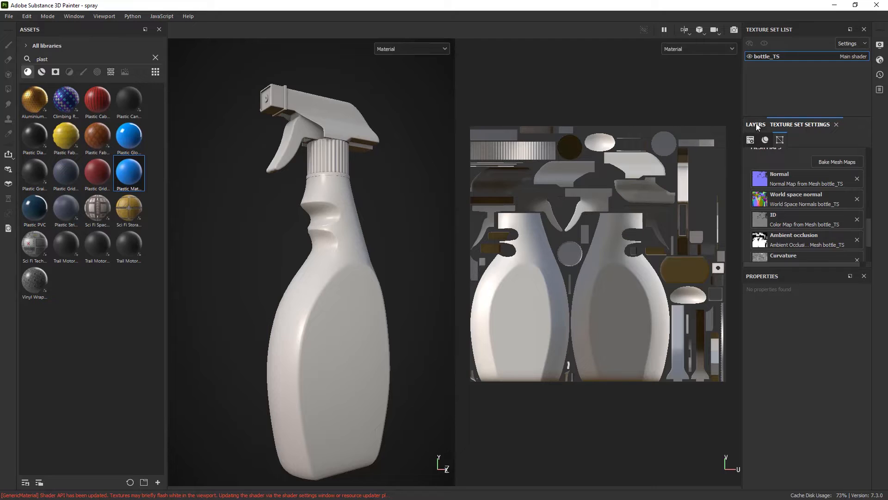
- Switch back to the Layers panel, where the bottle's layer stack is still empty
click(755, 124)
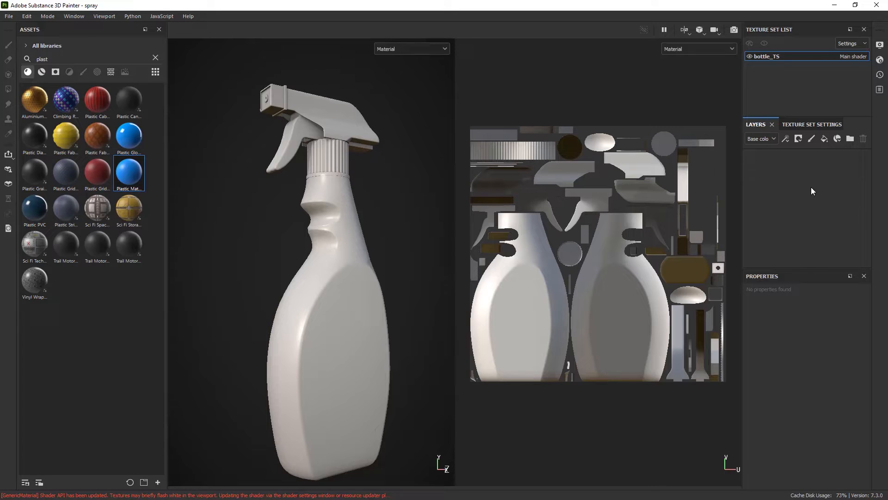
mouse_move(334, 219)
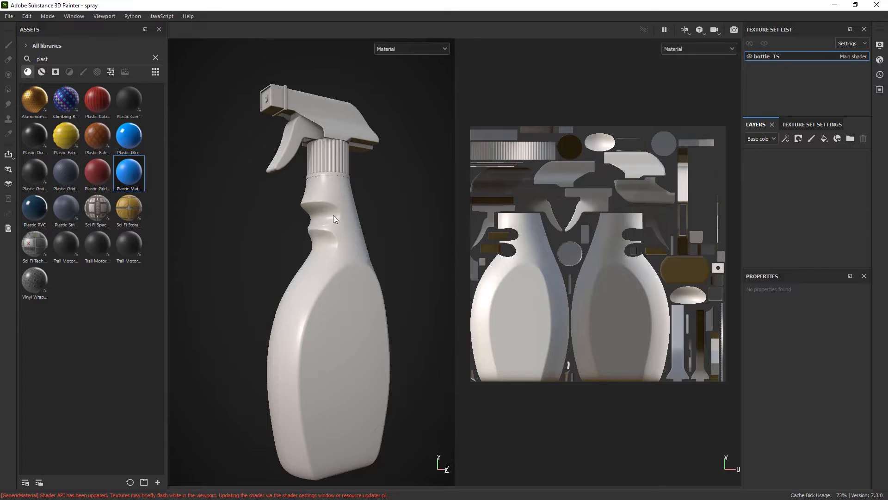
mouse_move(412, 269)
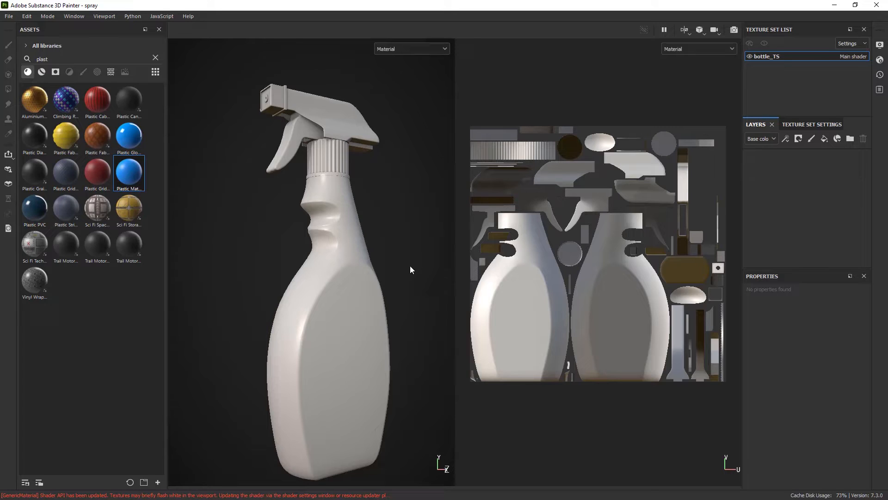
mouse_move(379, 262)
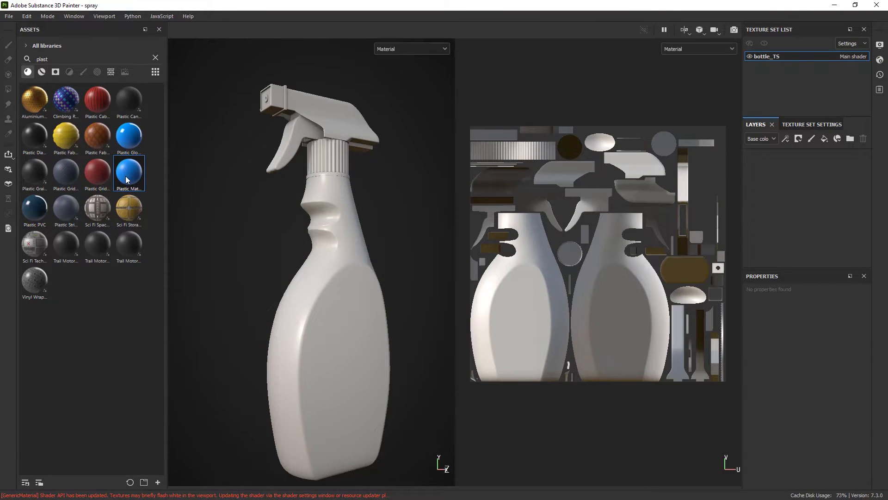
mouse_move(129, 178)
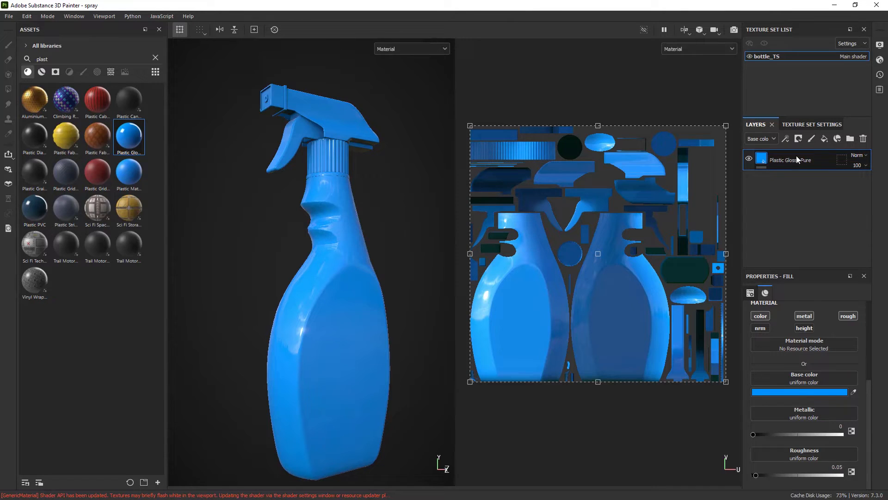
mouse_move(811, 139)
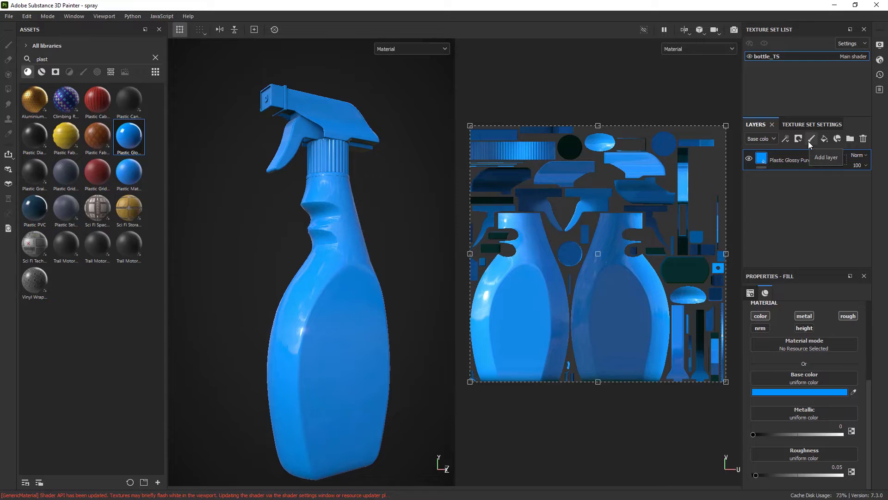
- Add a paint layer above the blue plastic fill and name it 'quick masking'
click(812, 138)
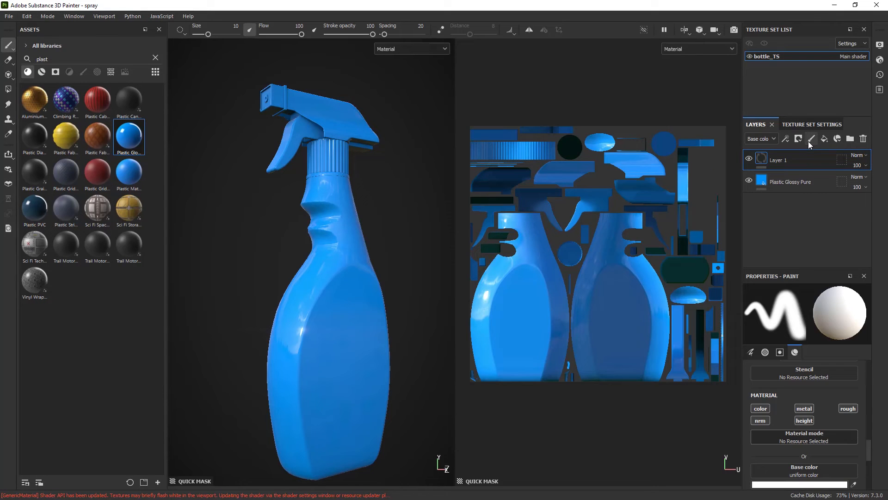
double_click(795, 160)
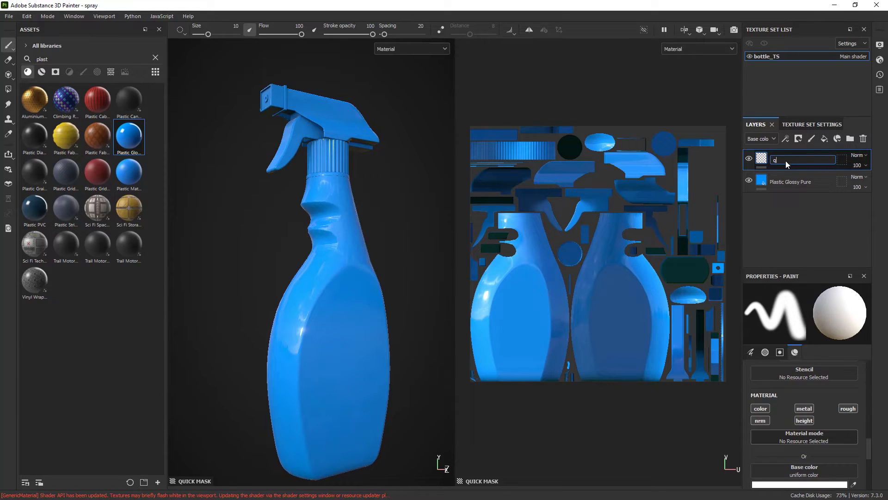
text(quick masking)
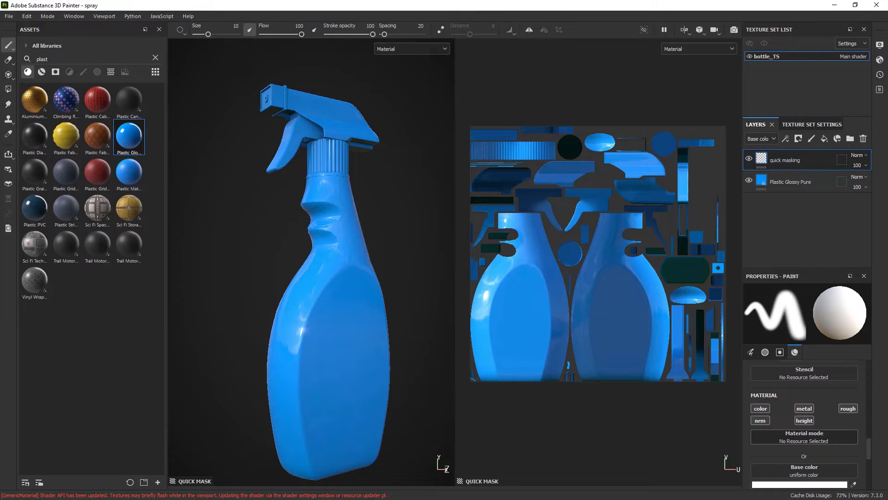
mouse_move(6, 53)
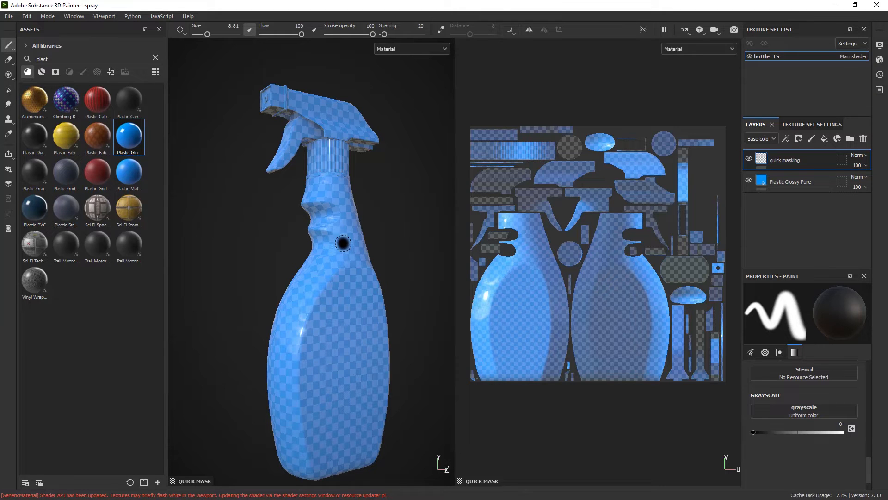
mouse_move(343, 241)
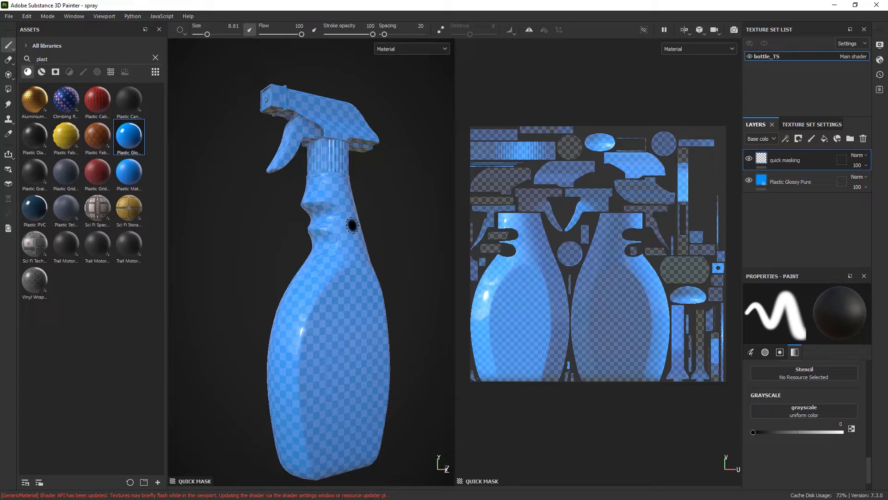
mouse_move(302, 215)
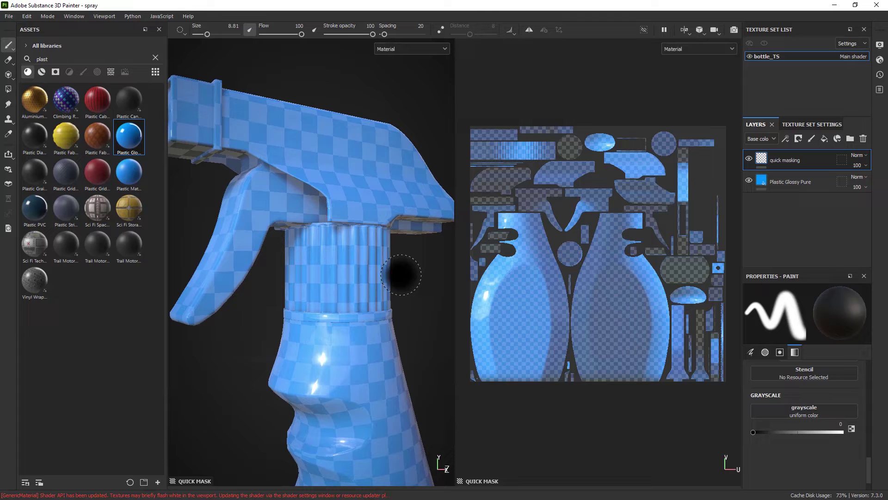
- Brush a black quick-mask band over the ribbed collar below the trigger head
drag(402, 275, 289, 269)
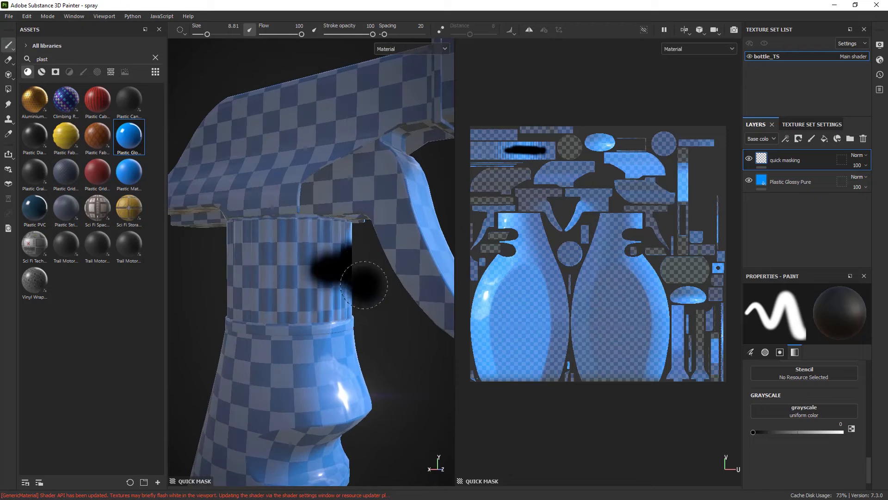
drag(363, 283, 209, 250)
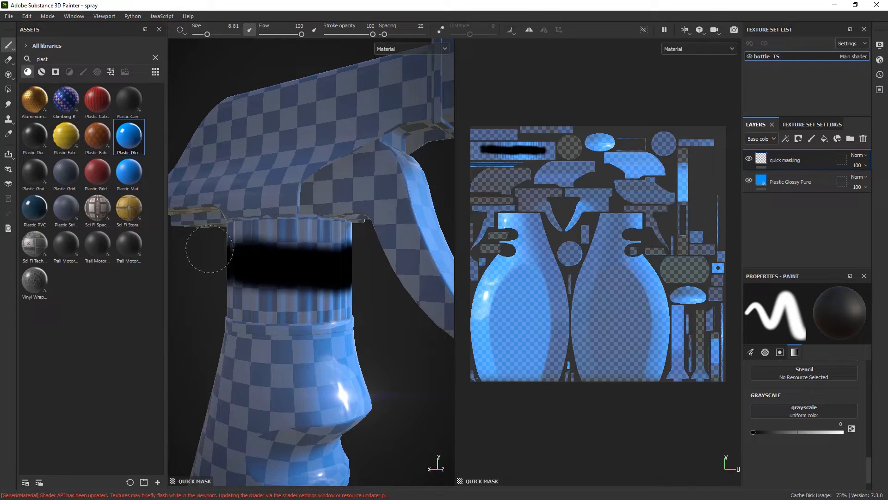
mouse_move(295, 250)
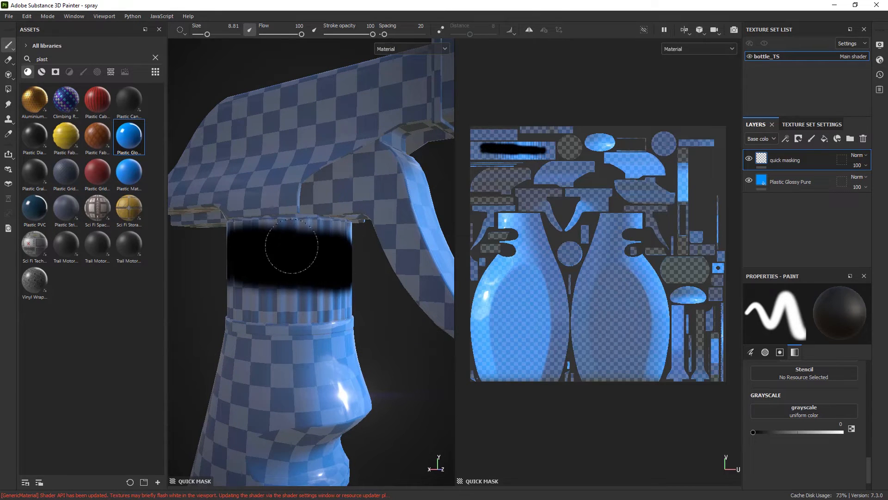
drag(288, 247, 329, 286)
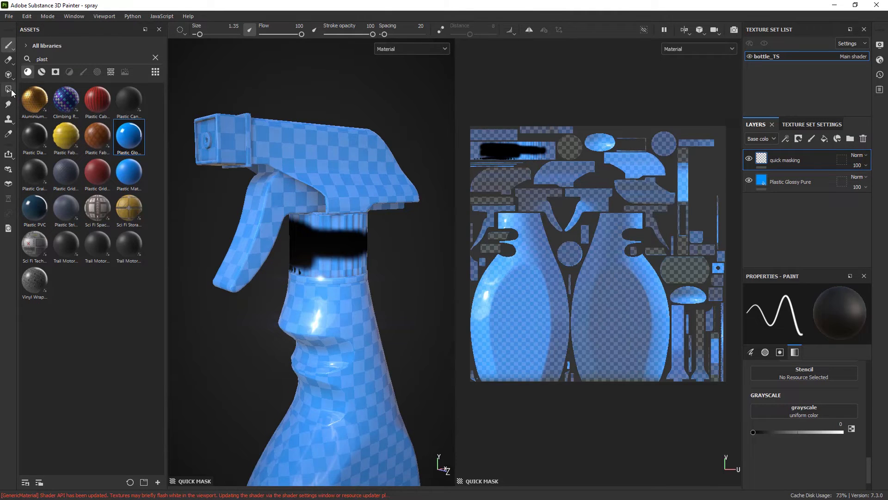
mouse_move(7, 89)
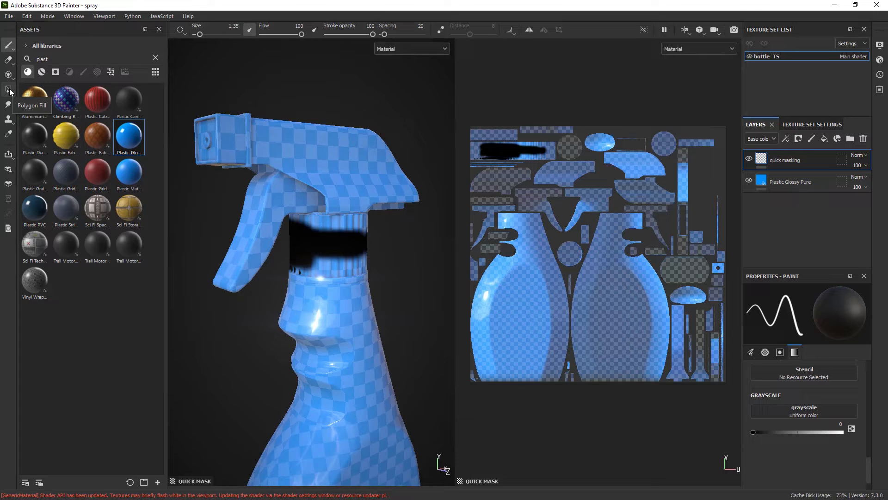
- Switch to the Polygon Fill tool to fill the ribbed neck by mesh faces
click(6, 90)
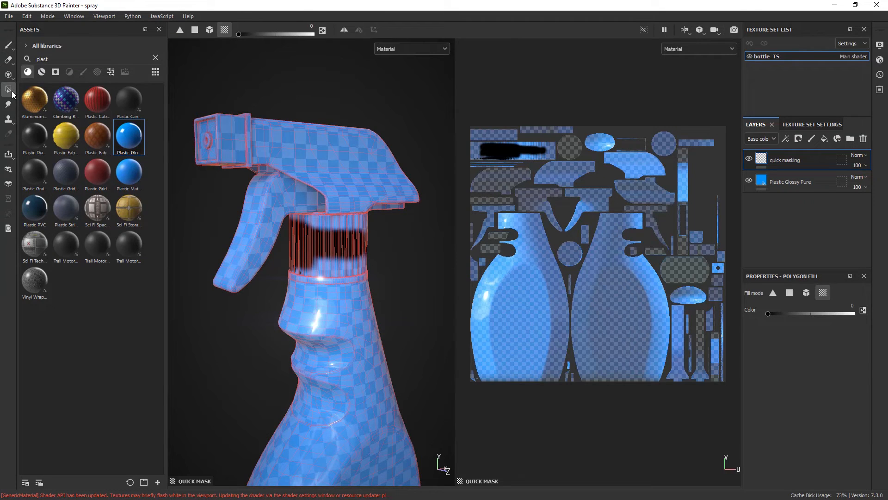
mouse_move(224, 29)
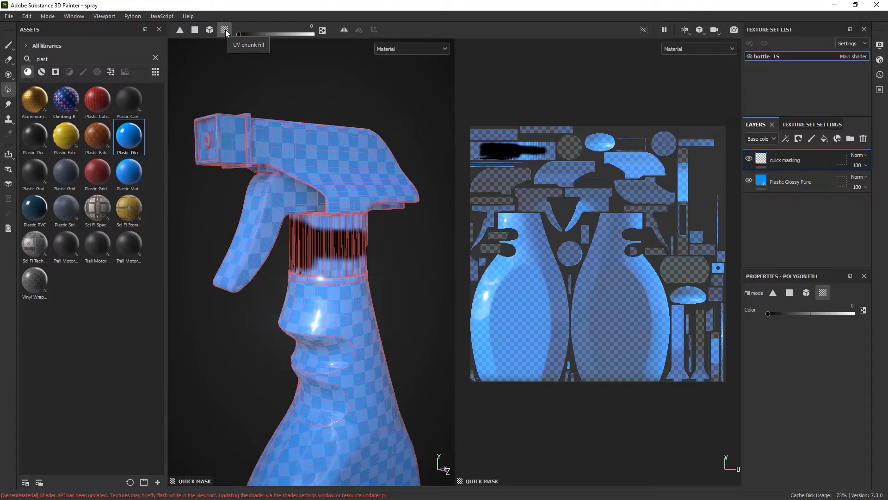
mouse_move(491, 169)
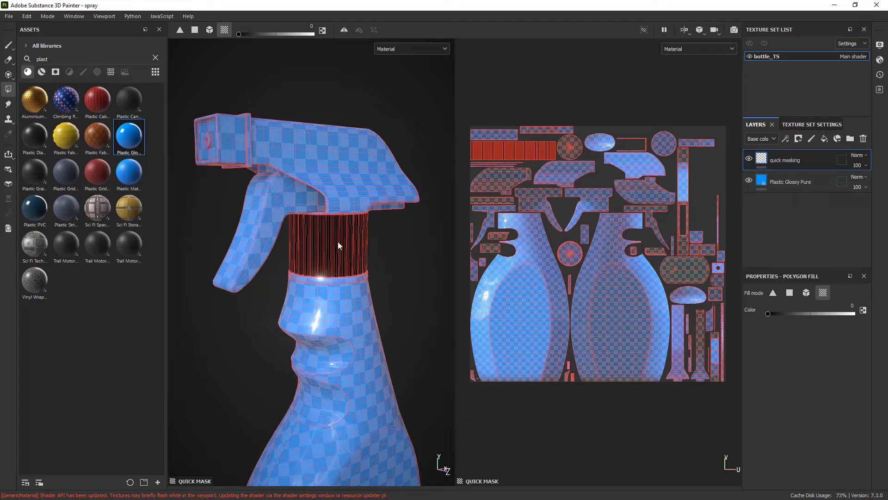
mouse_move(353, 240)
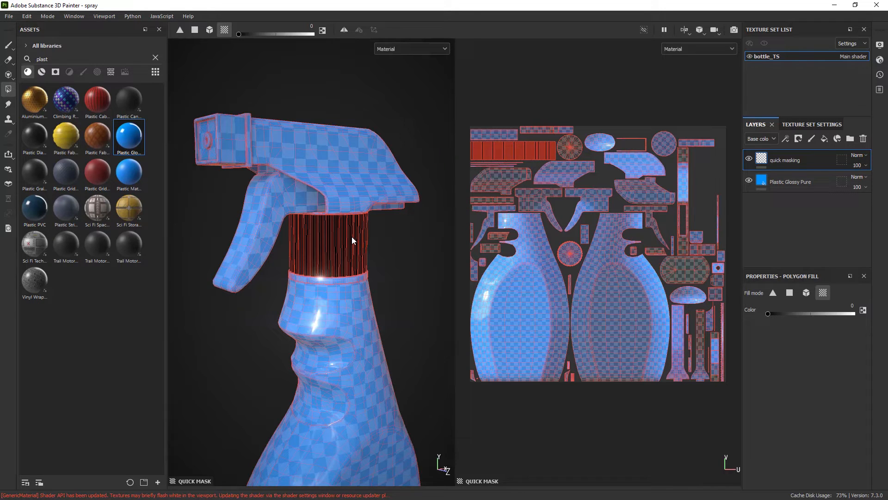
mouse_move(457, 233)
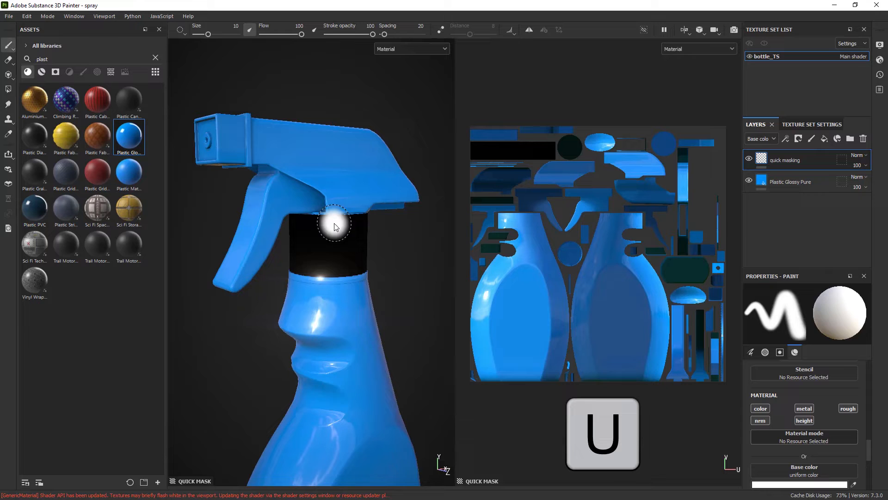
- Paint the trigger and sprayer head white in the 3D and UV views
drag(334, 226, 340, 133)
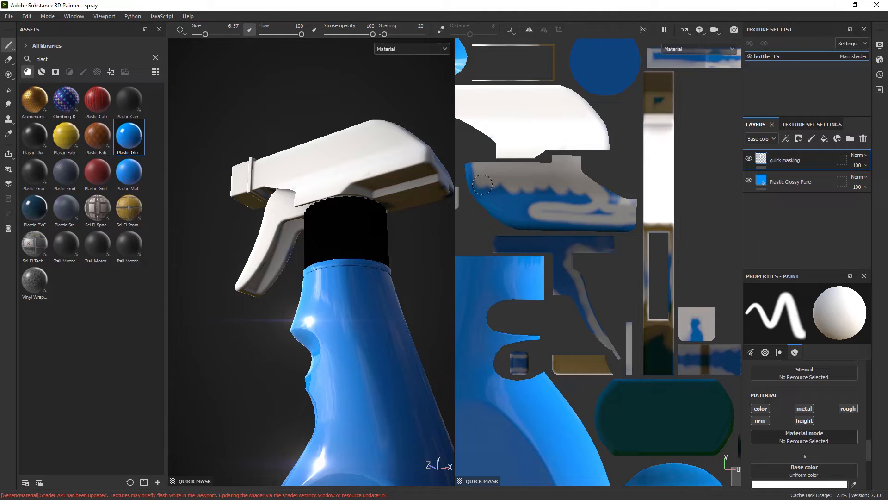
drag(482, 182, 504, 183)
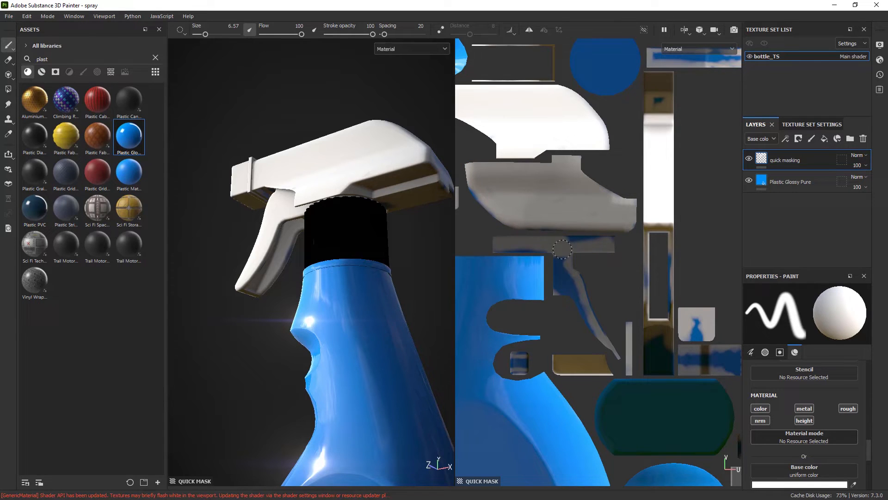
mouse_move(621, 243)
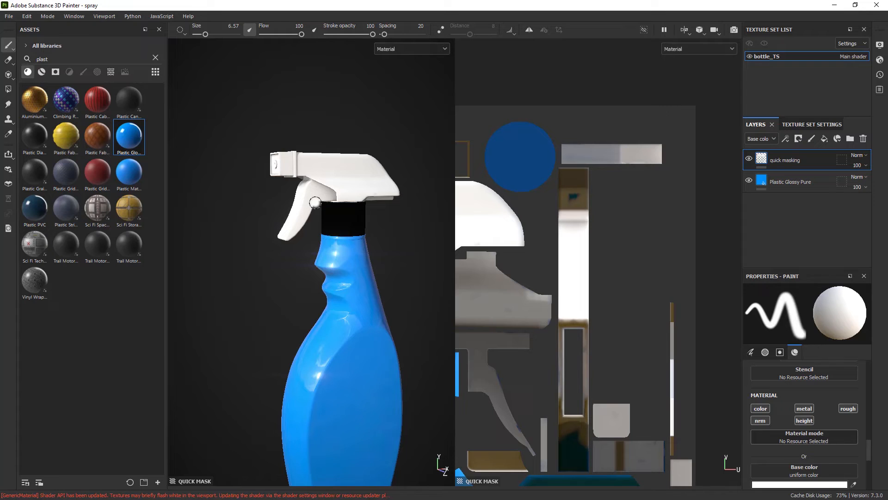
key(y)
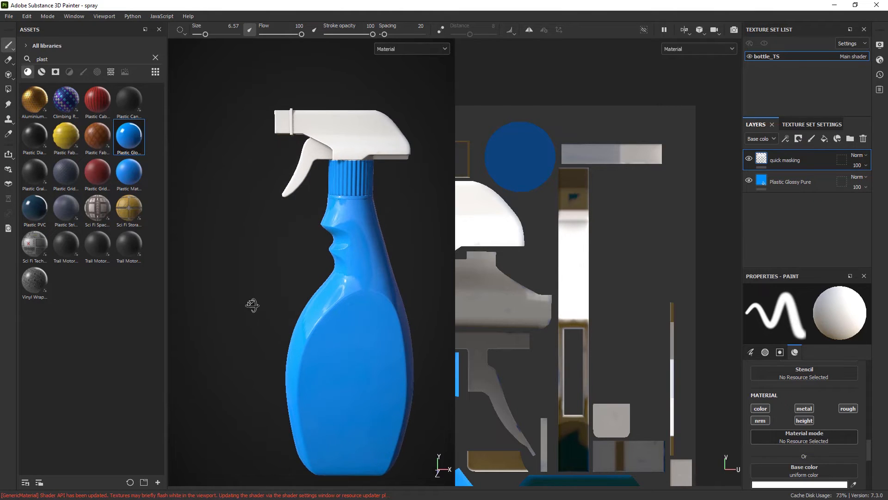
- Inspect the white trigger head above the blue ribbed neck and body
click(322, 298)
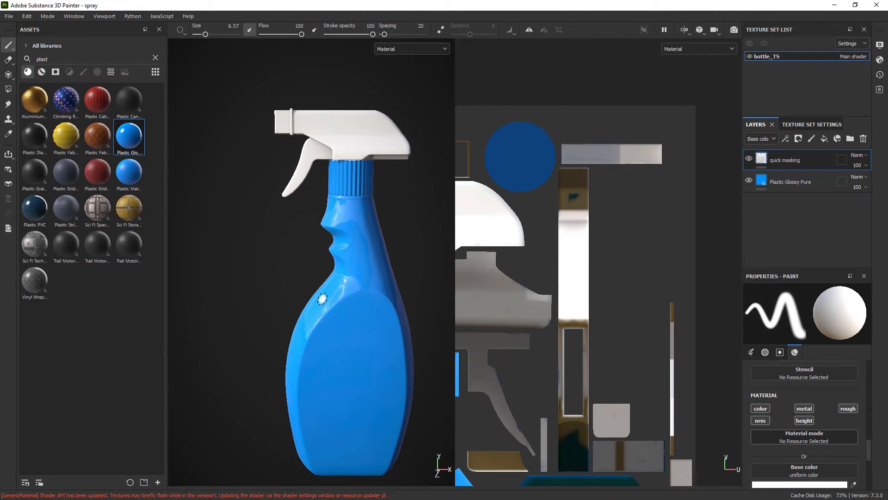
mouse_move(325, 264)
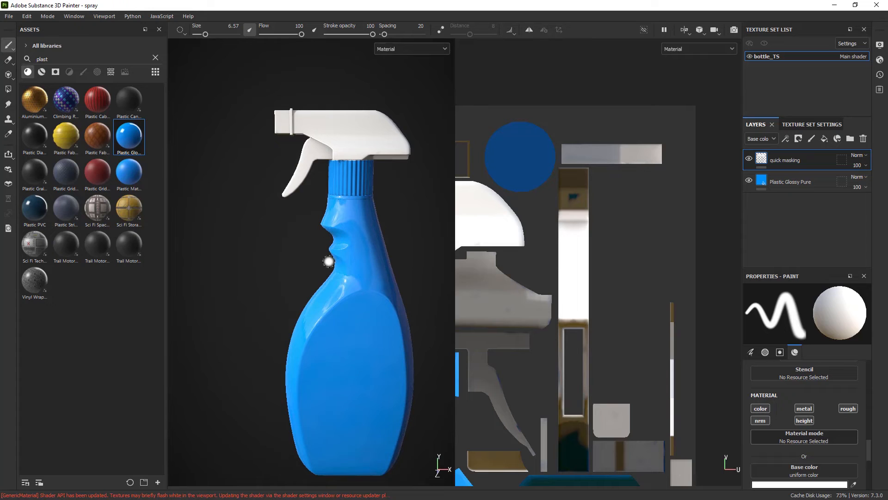
mouse_move(234, 348)
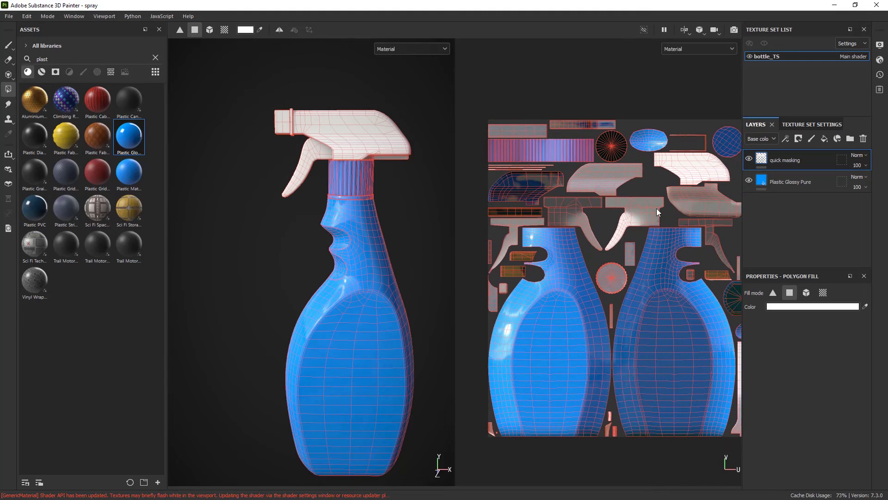
- Polygon-fill both grip indentations white on a new paint layer
click(224, 29)
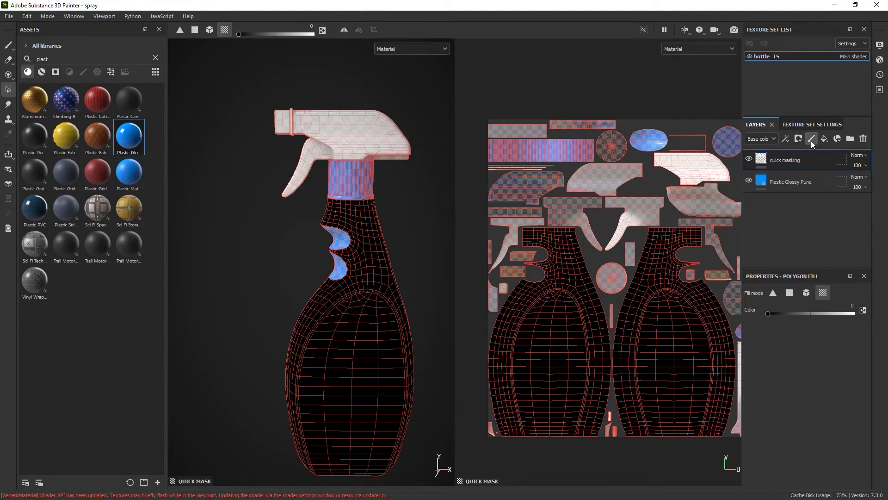
click(811, 138)
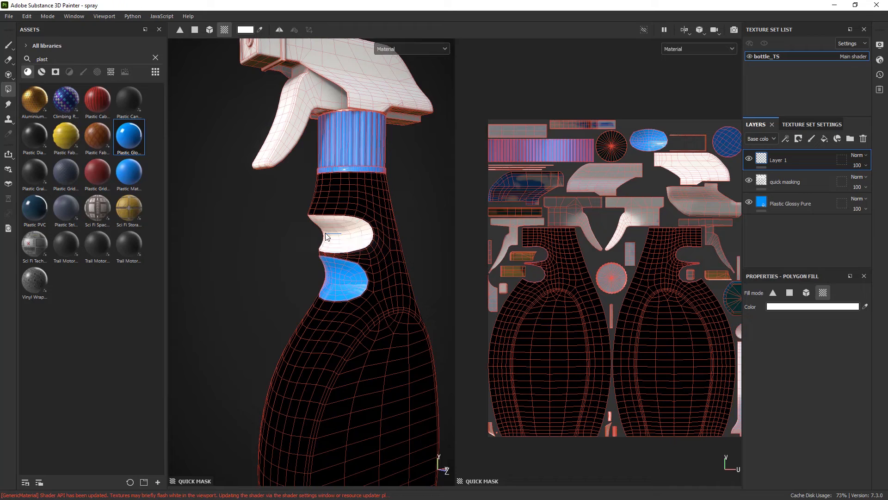
click(346, 285)
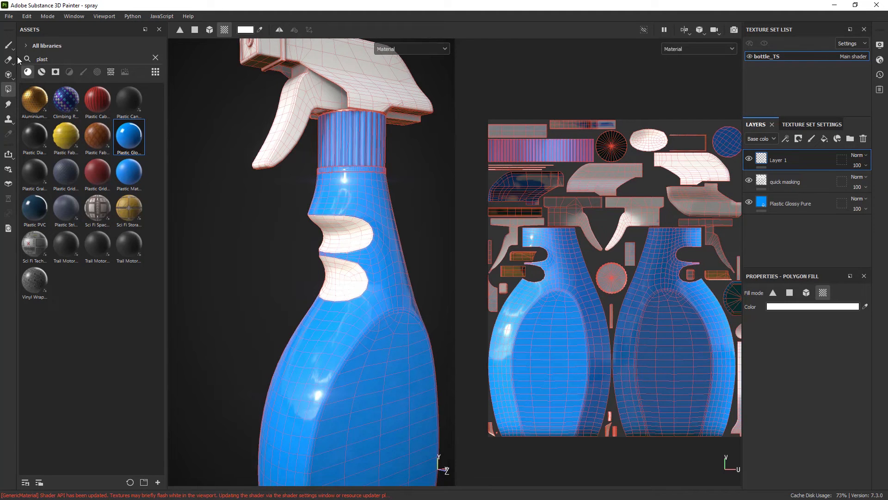
click(6, 46)
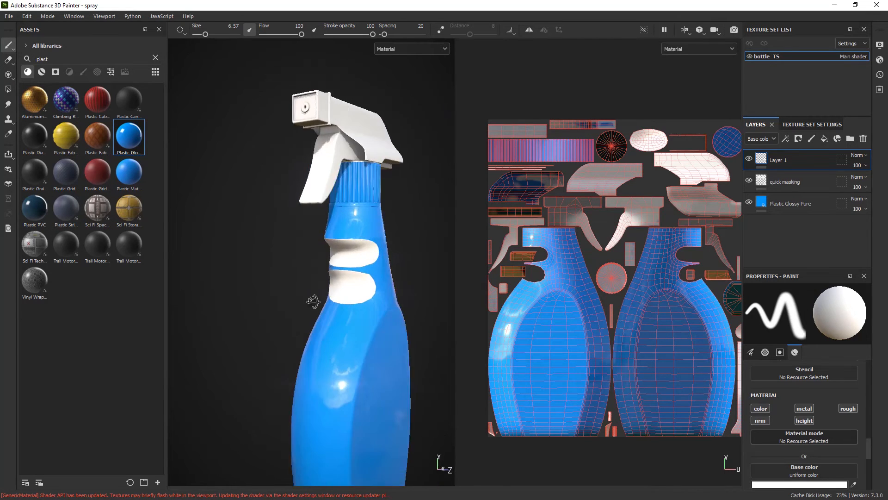
- Add layer 'quick masking 2' and mask everything except the threaded neck ring faces
drag(312, 300, 300, 318)
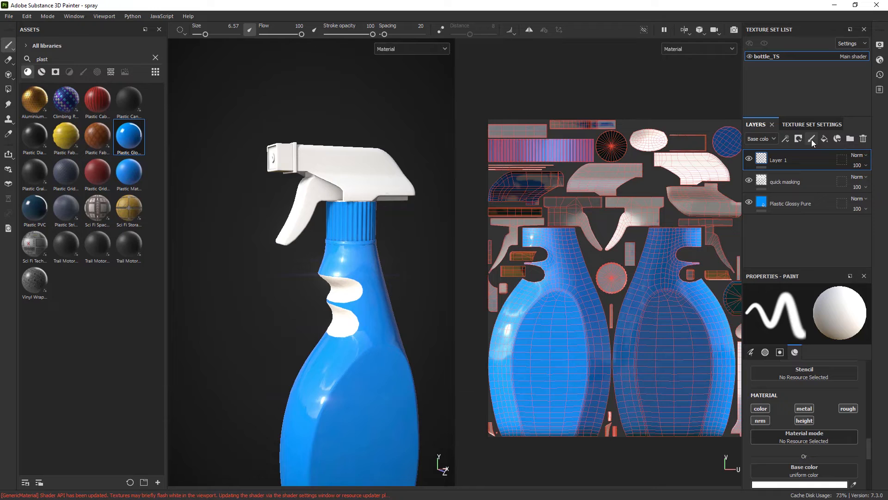
click(812, 139)
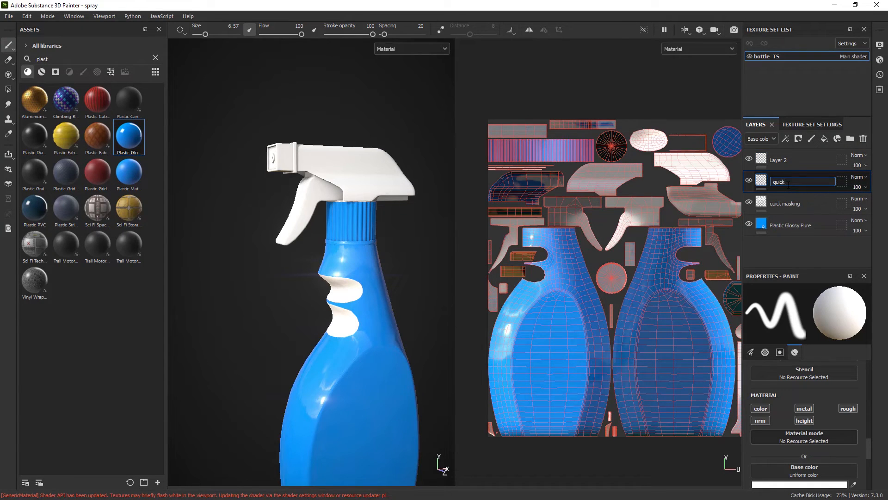
text(quick masking 2)
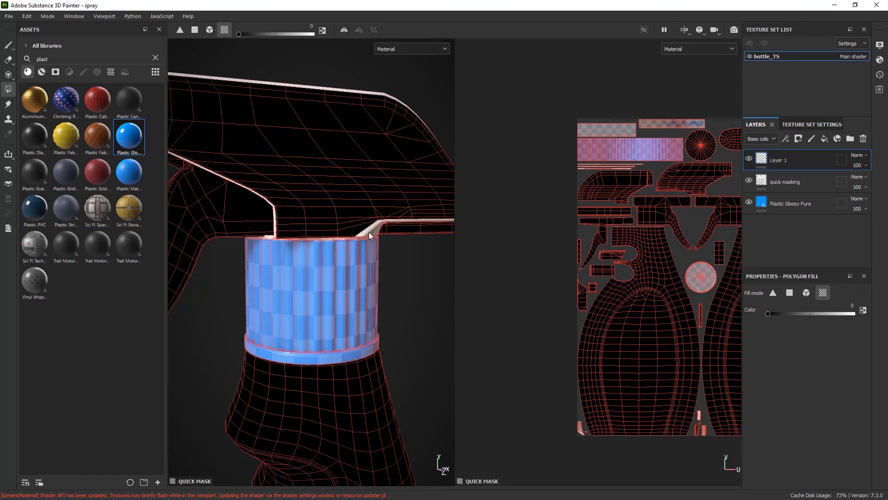
drag(368, 236, 331, 252)
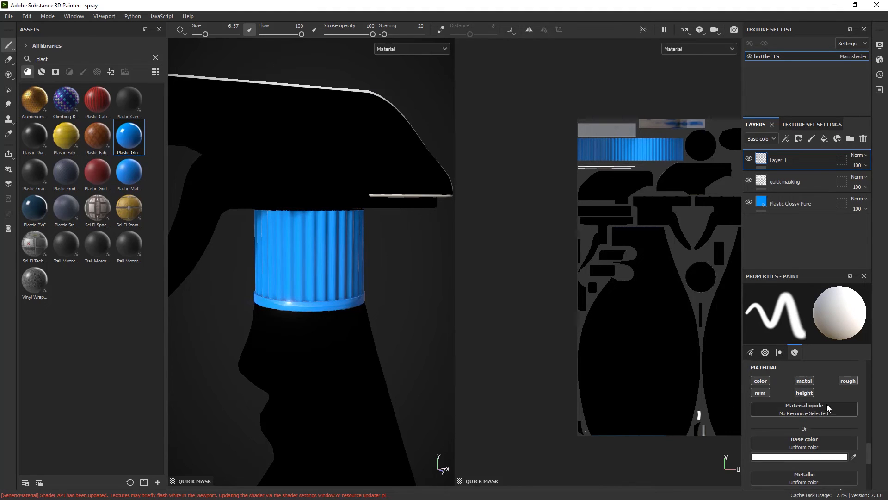
- Set base color to FF0000 and paint the whole neck ring solid red
click(799, 457)
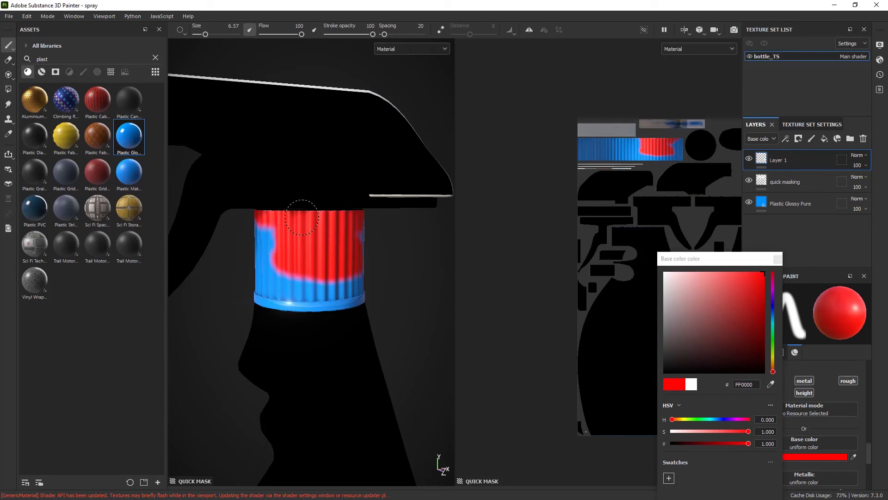
drag(303, 218, 286, 281)
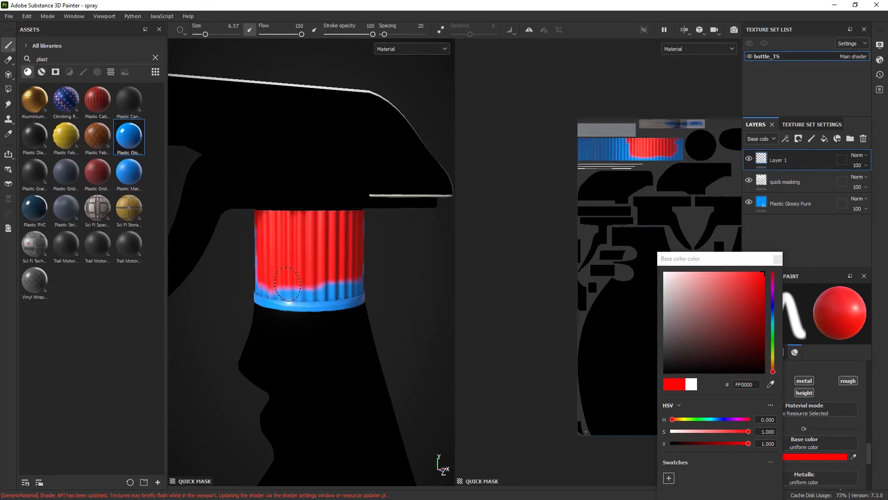
drag(289, 284, 295, 303)
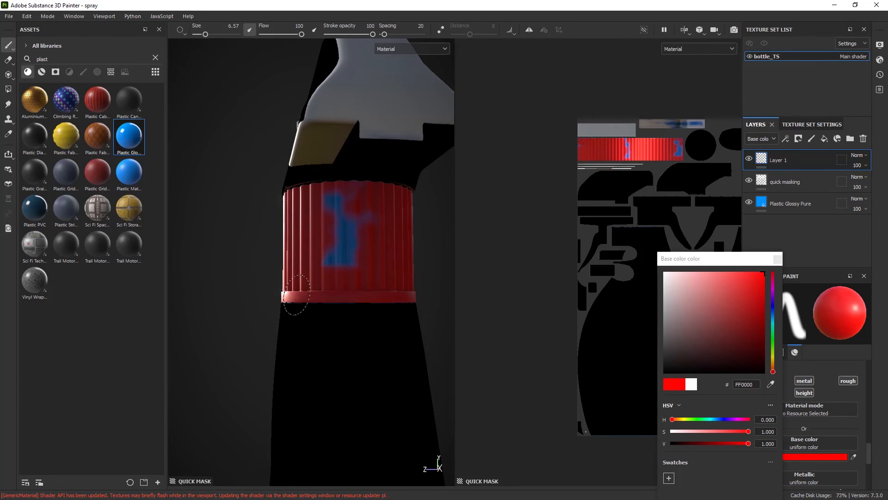
click(363, 252)
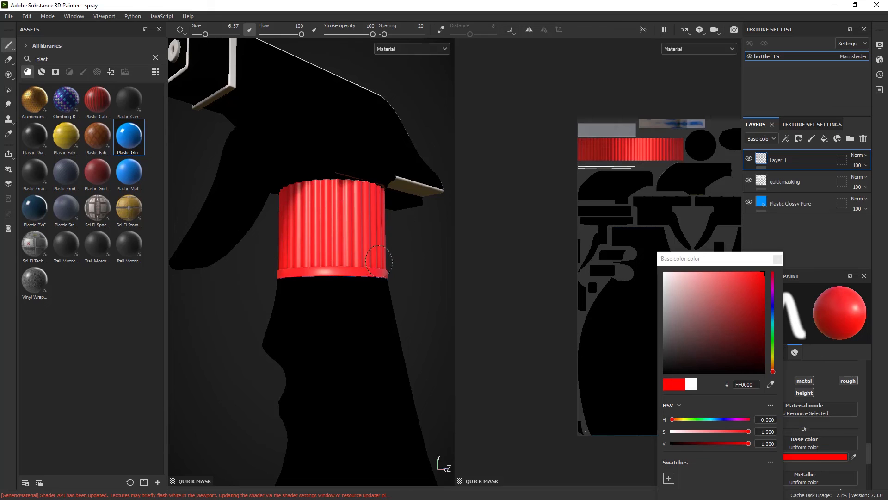
mouse_move(153, 275)
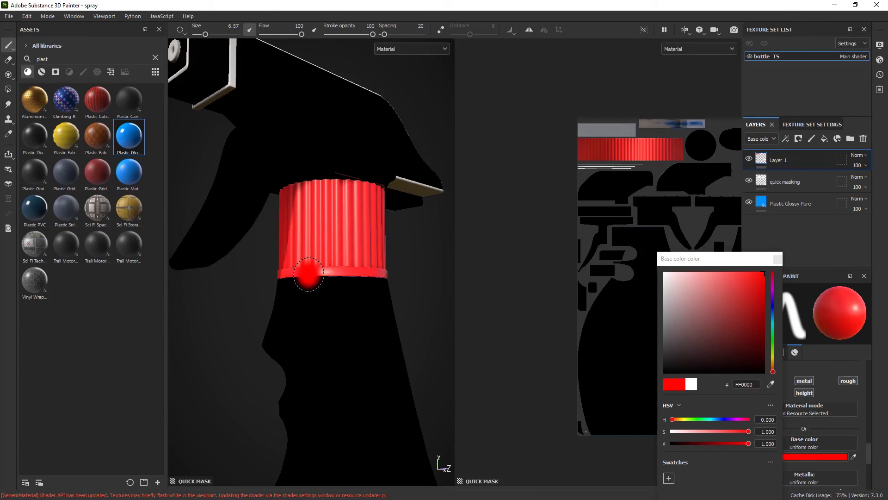
mouse_move(355, 244)
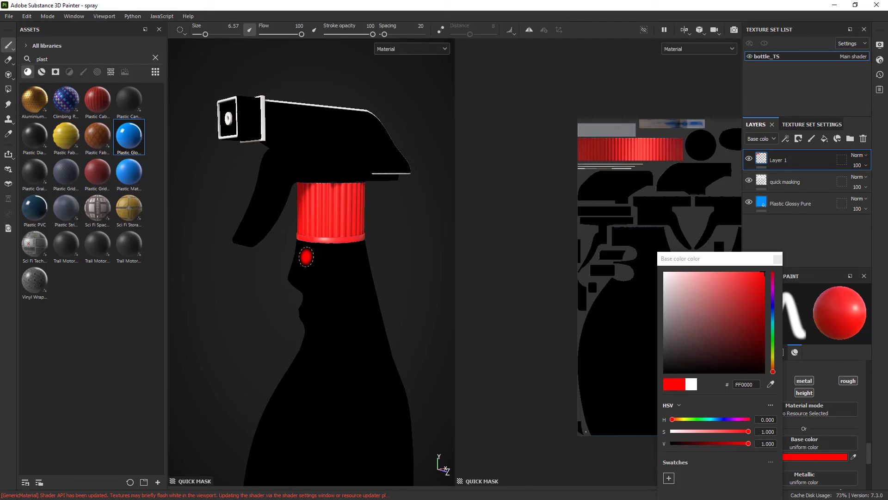
click(317, 246)
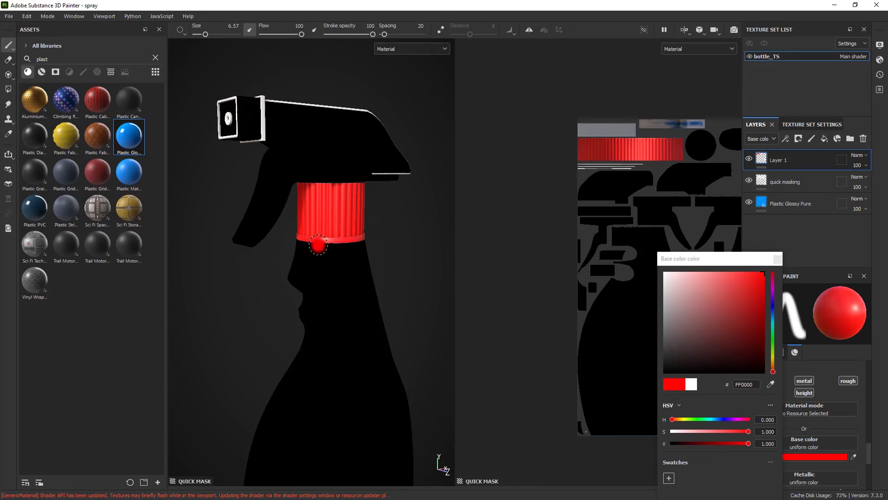
mouse_move(295, 221)
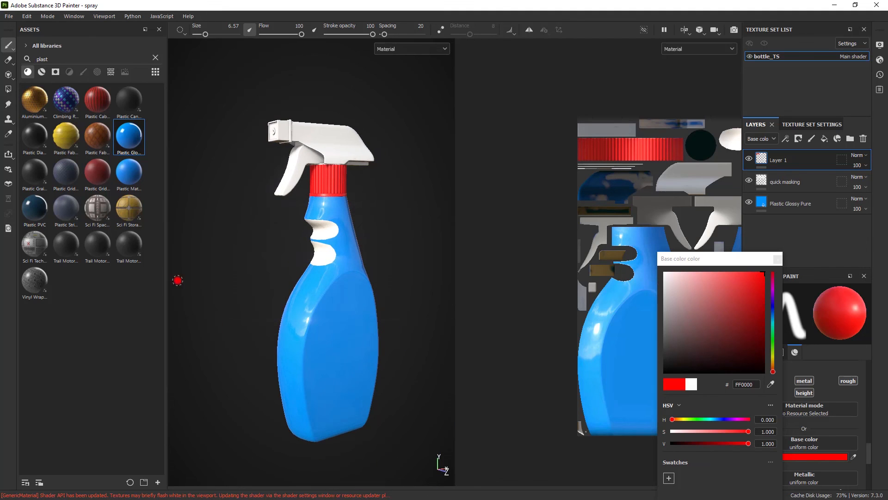
mouse_move(192, 180)
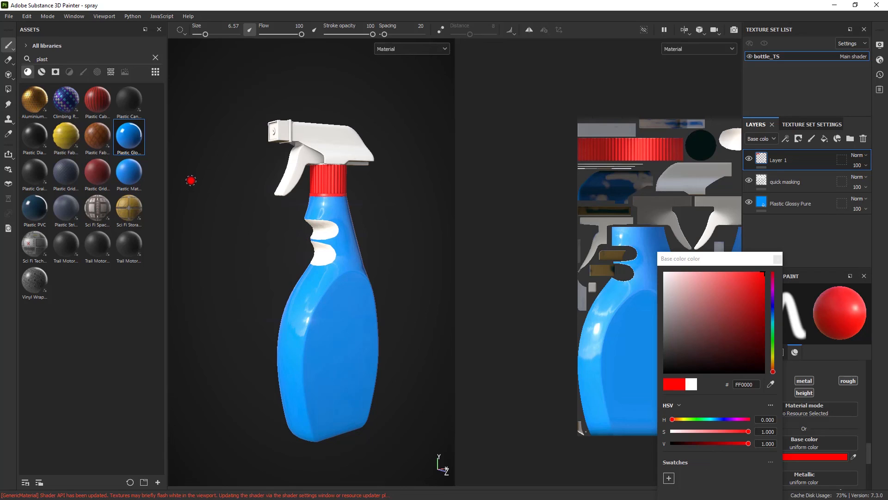
mouse_move(182, 181)
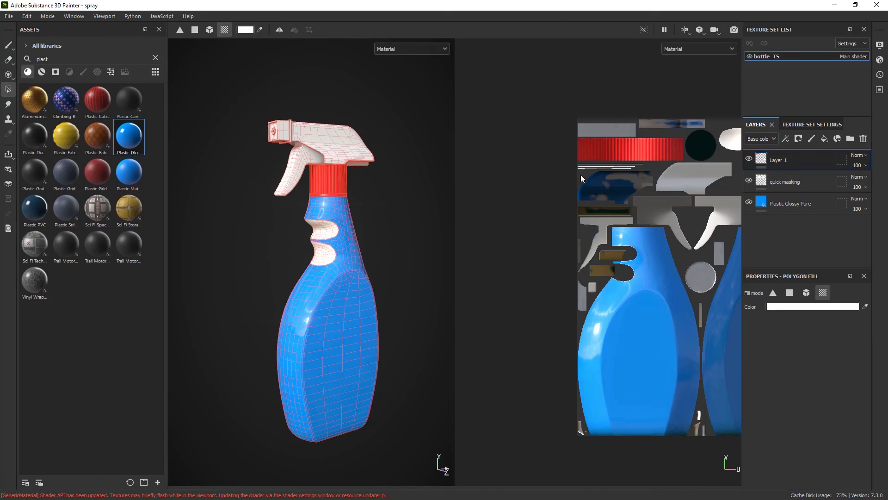
mouse_move(384, 304)
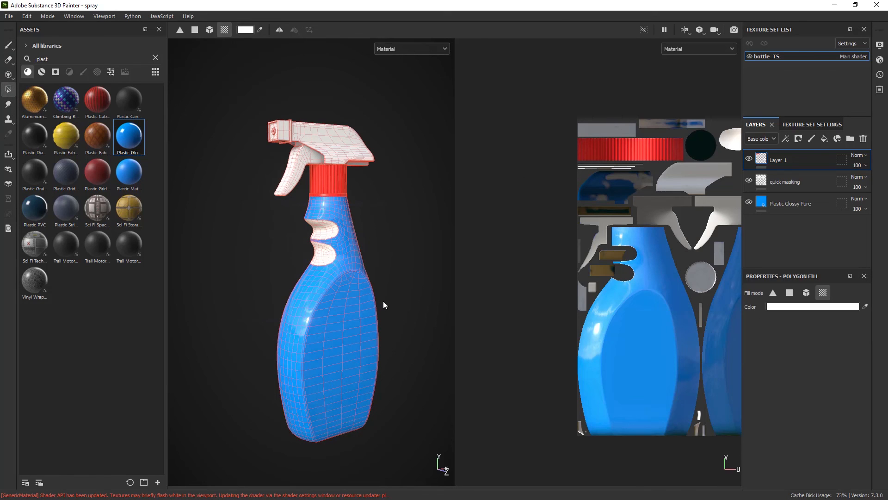